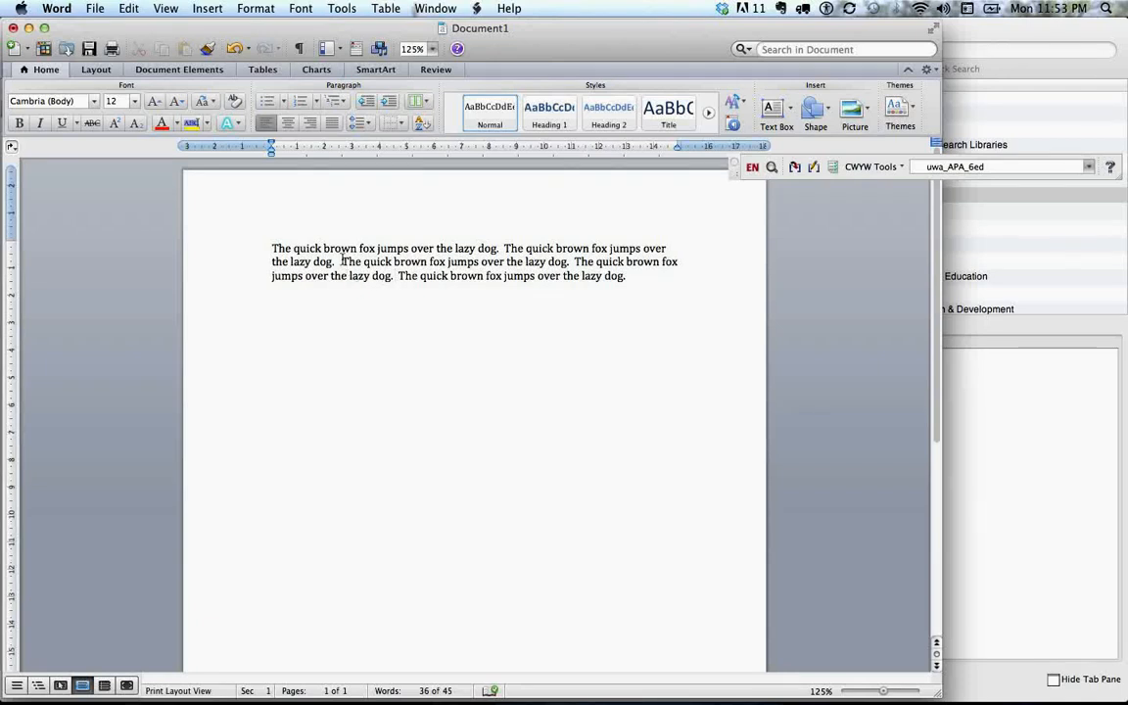
mouse_move(407, 345)
text(Maslow said t)
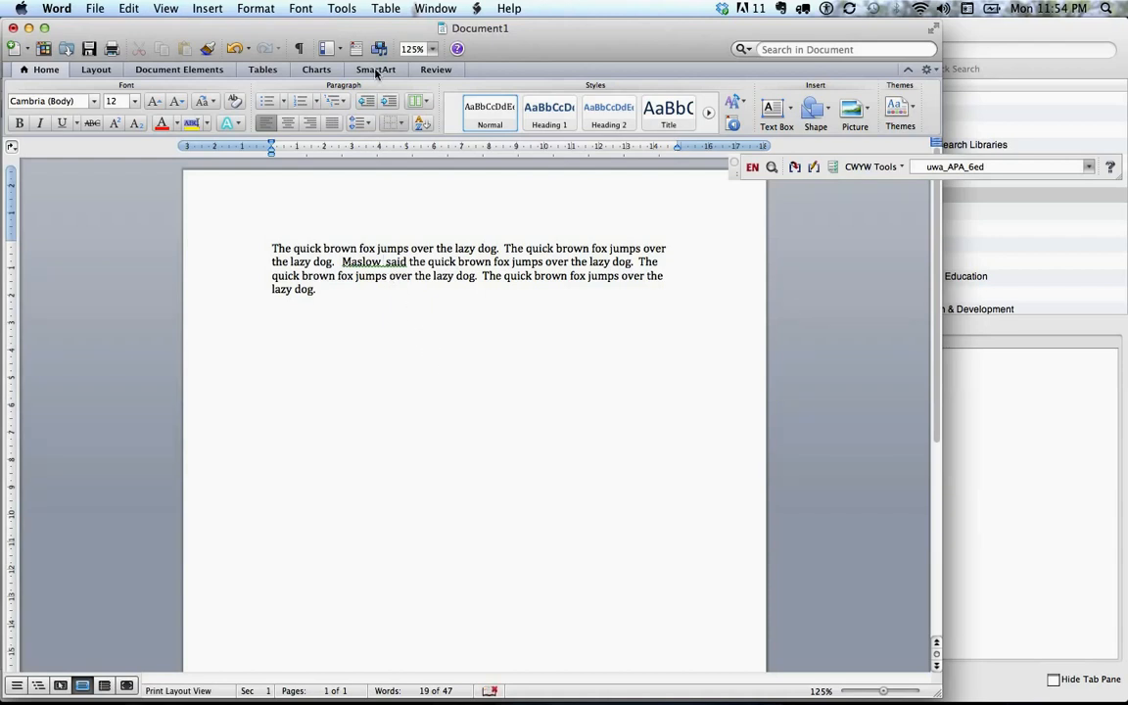
- Switch over to the EndNote reference library after typing 'Maslow said'
click(340, 8)
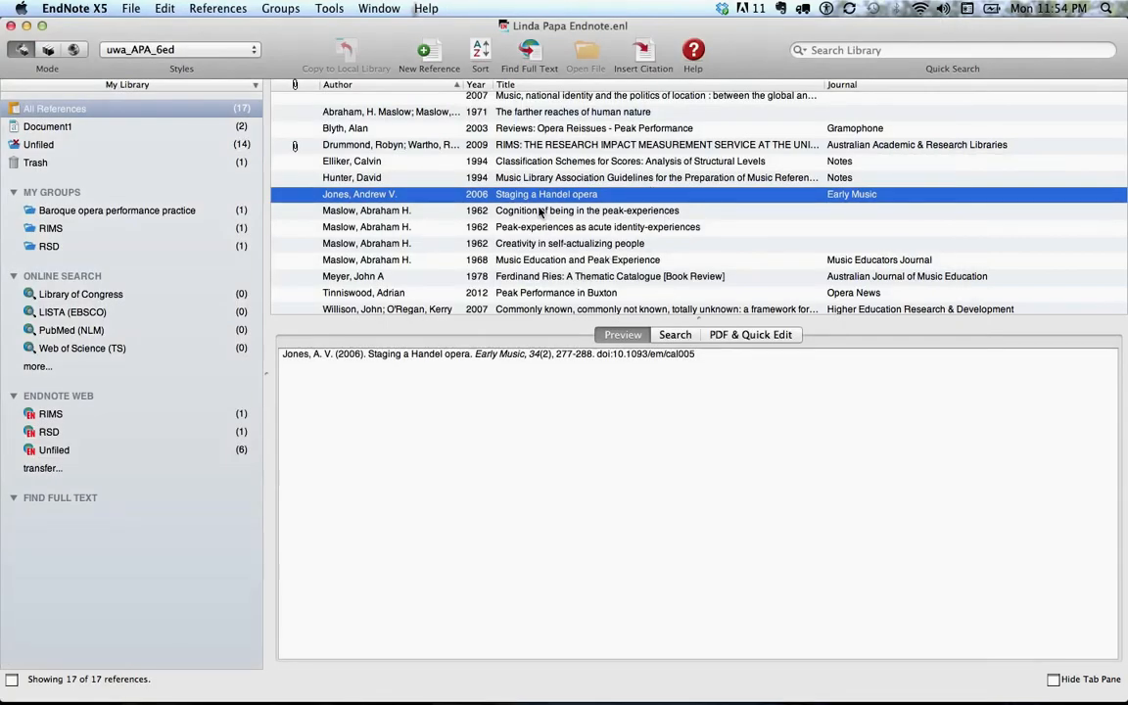
- Select the Maslow 1962 and 1968 references to cite in the document
click(588, 210)
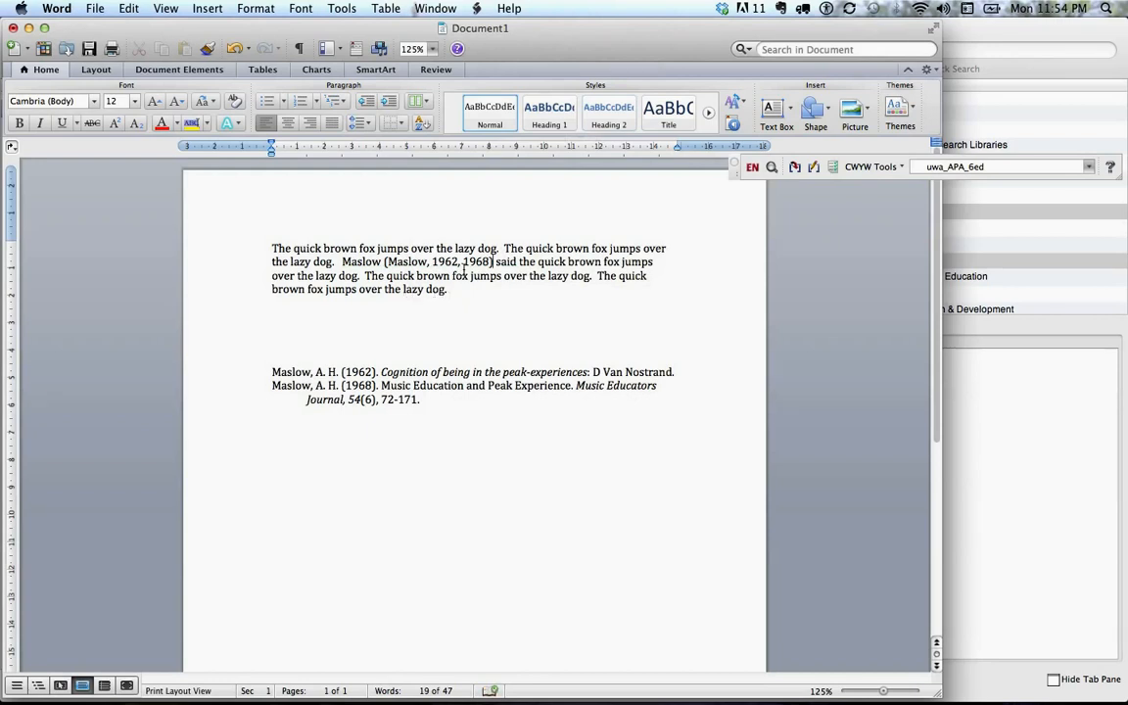
mouse_move(450, 263)
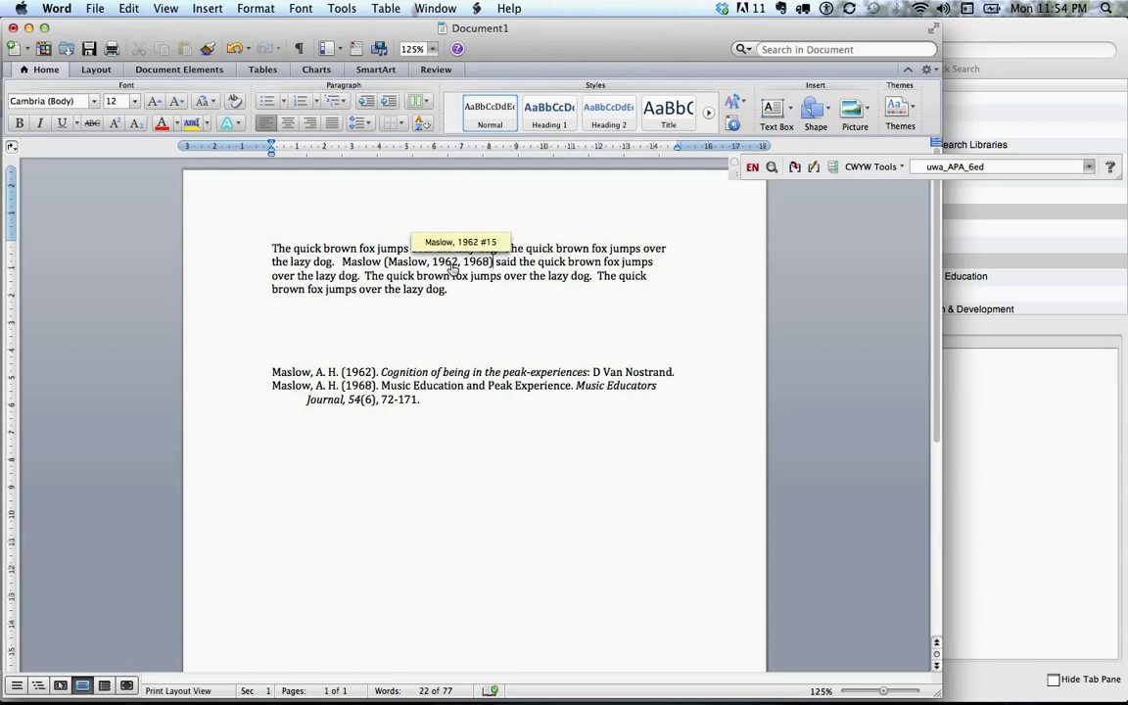
- Open Edit & Manage Citations for the Maslow citation via Edit Citation(s) > More
right_click(441, 263)
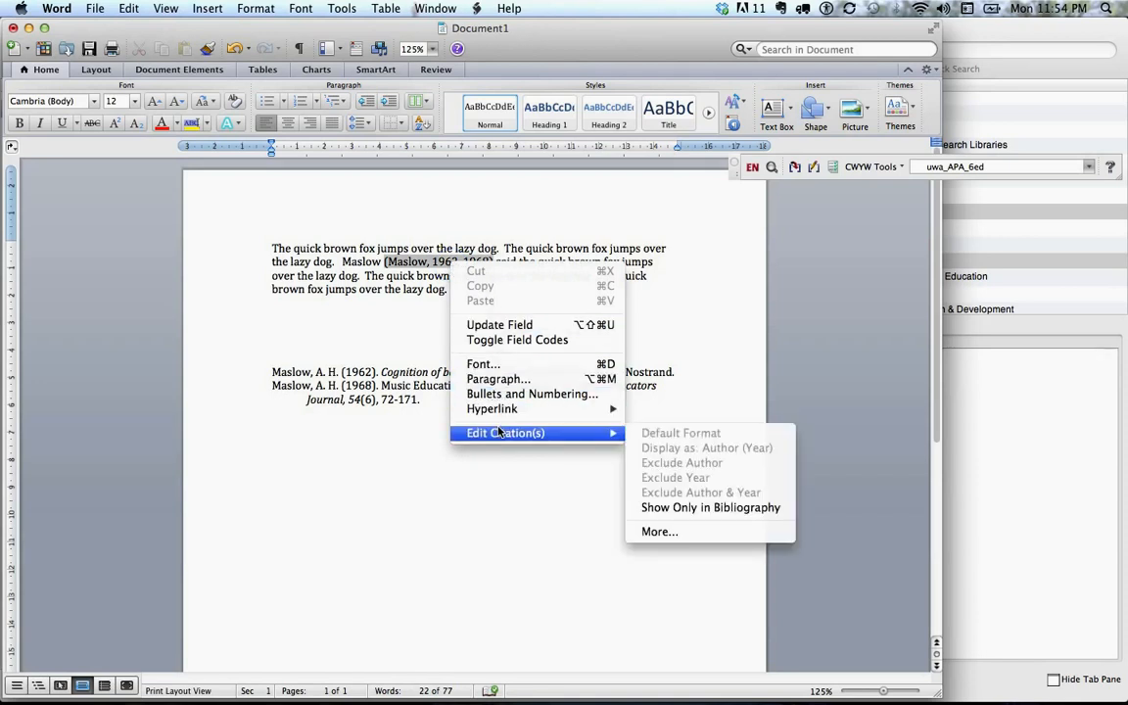
mouse_move(658, 532)
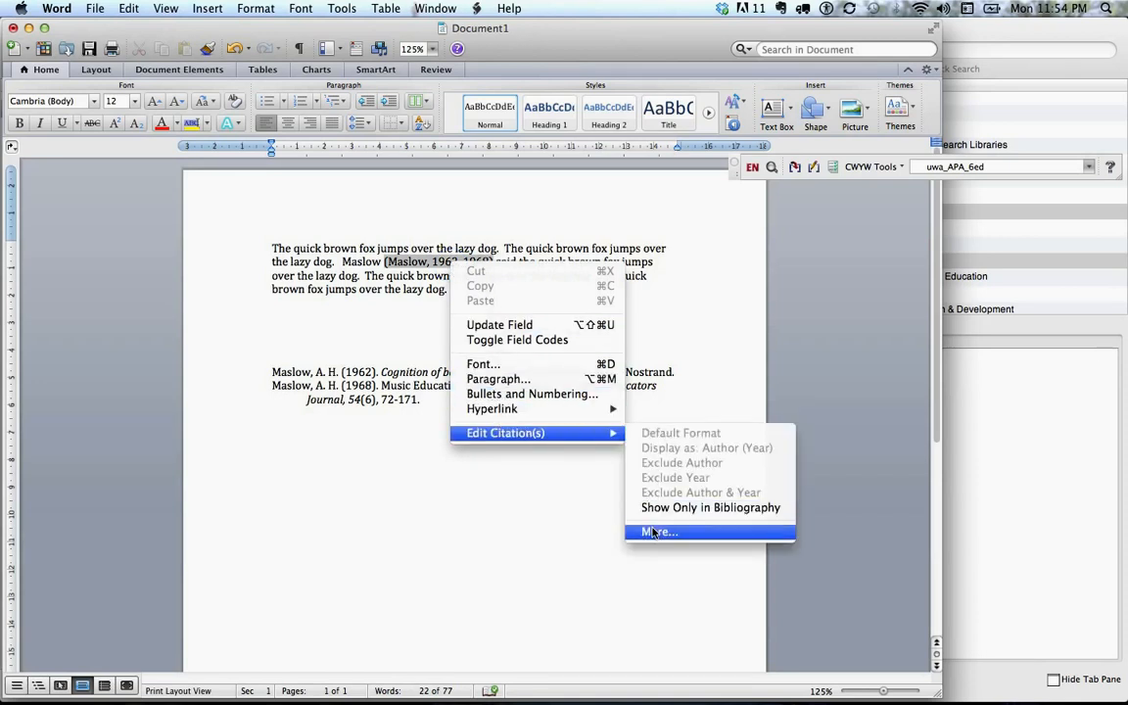
click(658, 533)
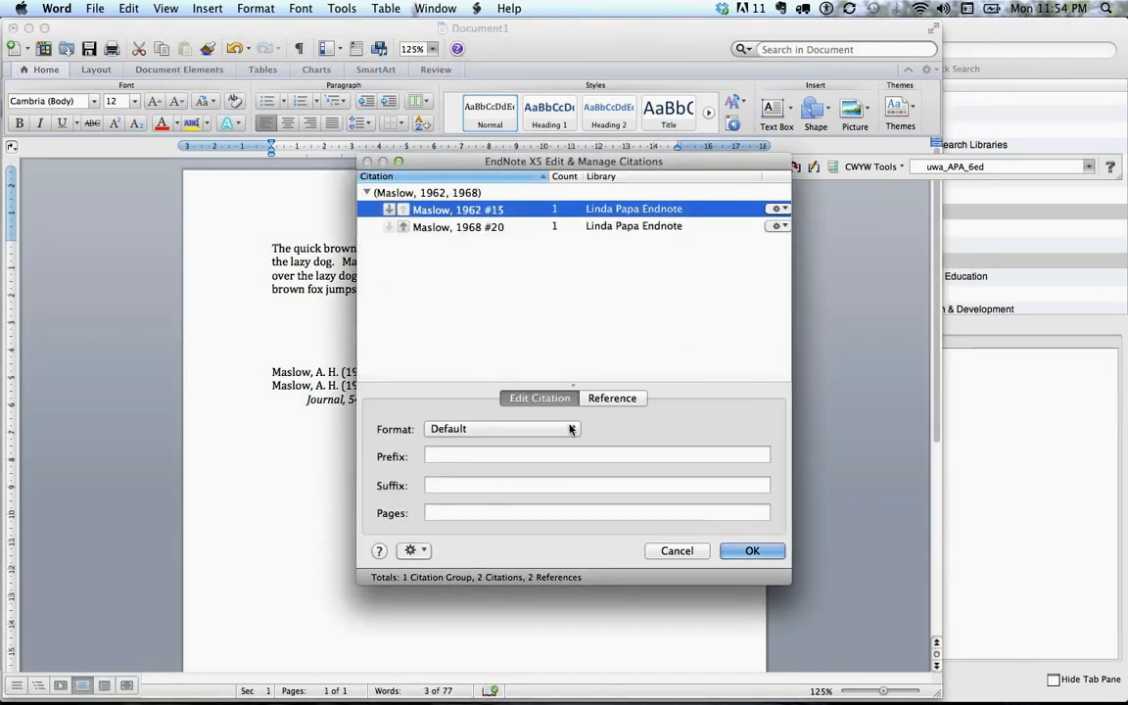
- Set both the 1962 and 1968 Maslow citations to Exclude Author and apply
click(502, 429)
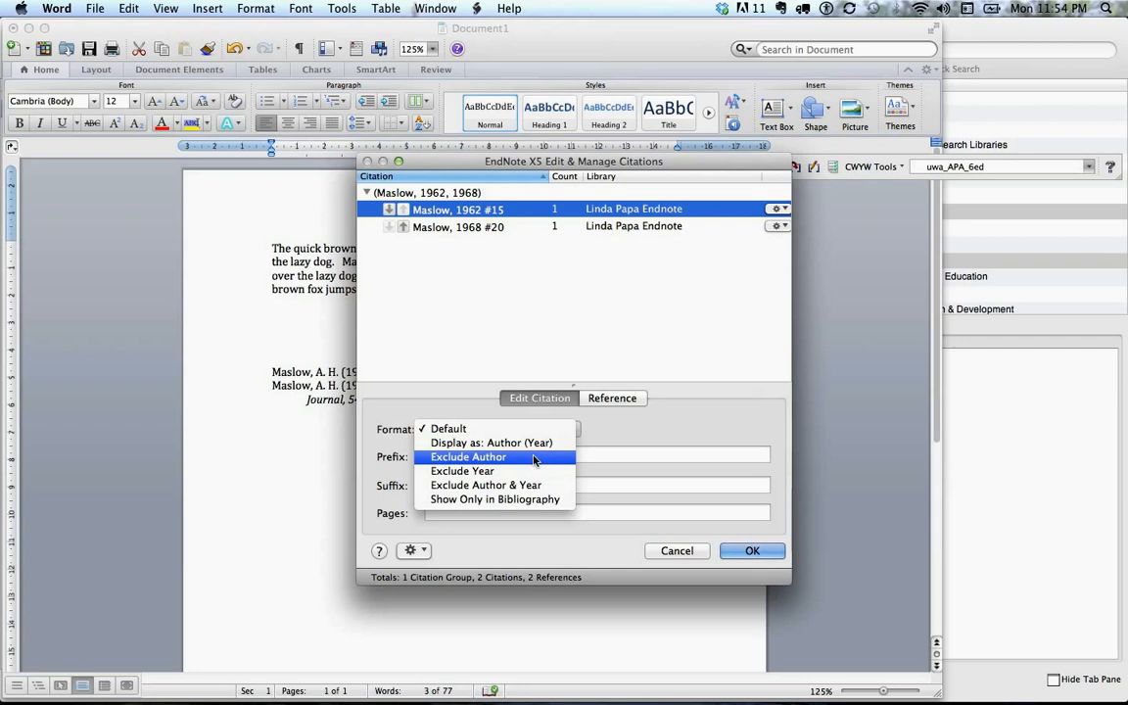
click(468, 457)
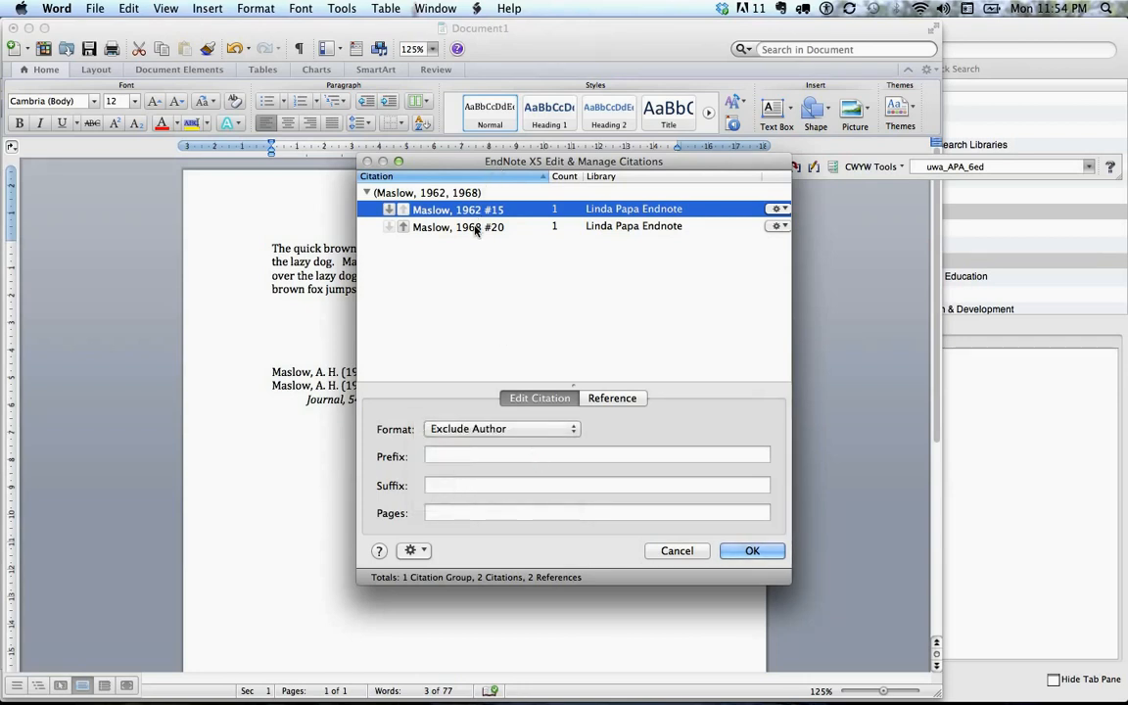
click(572, 429)
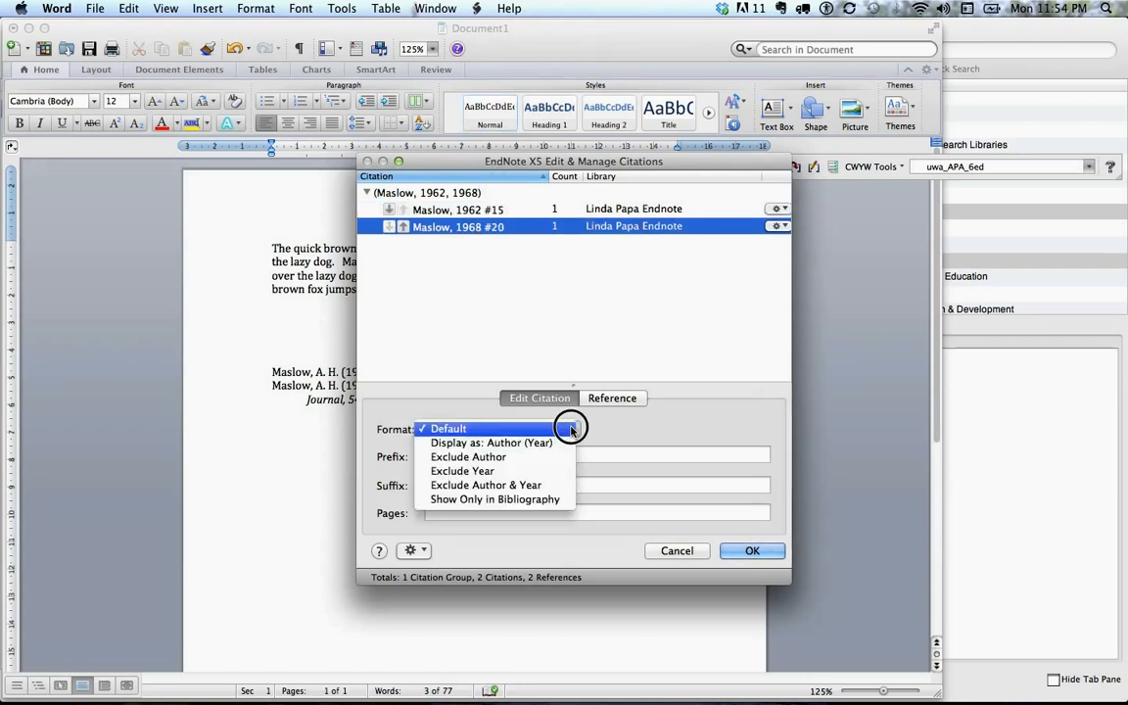
click(468, 457)
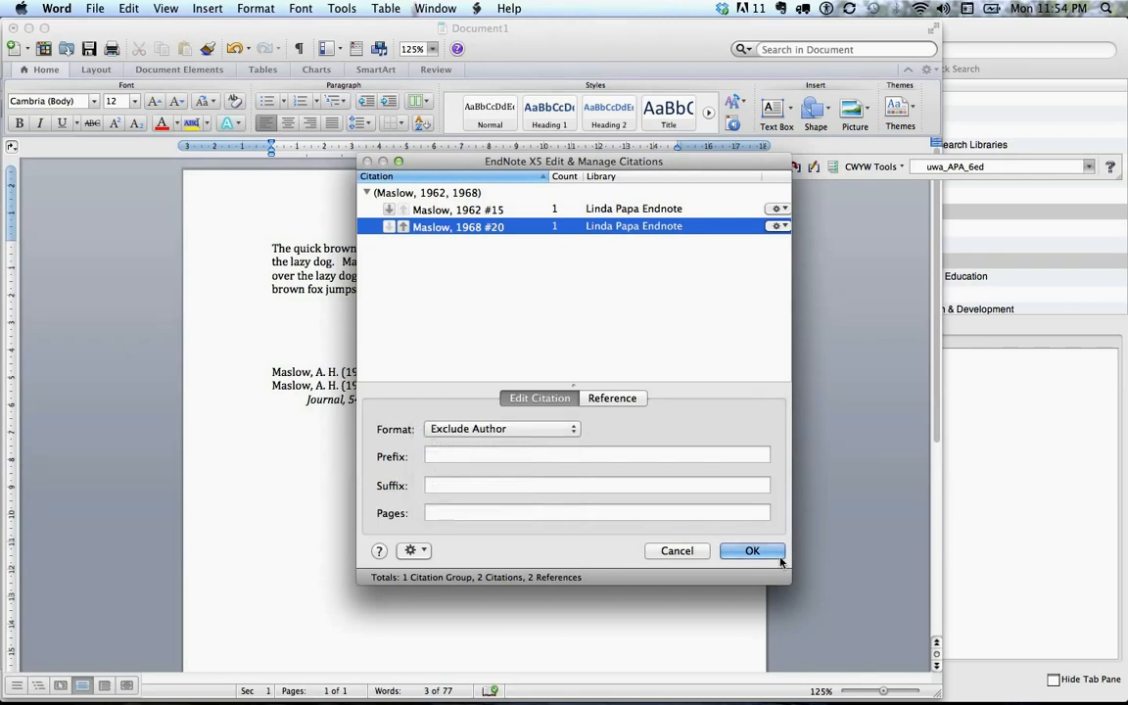
click(752, 551)
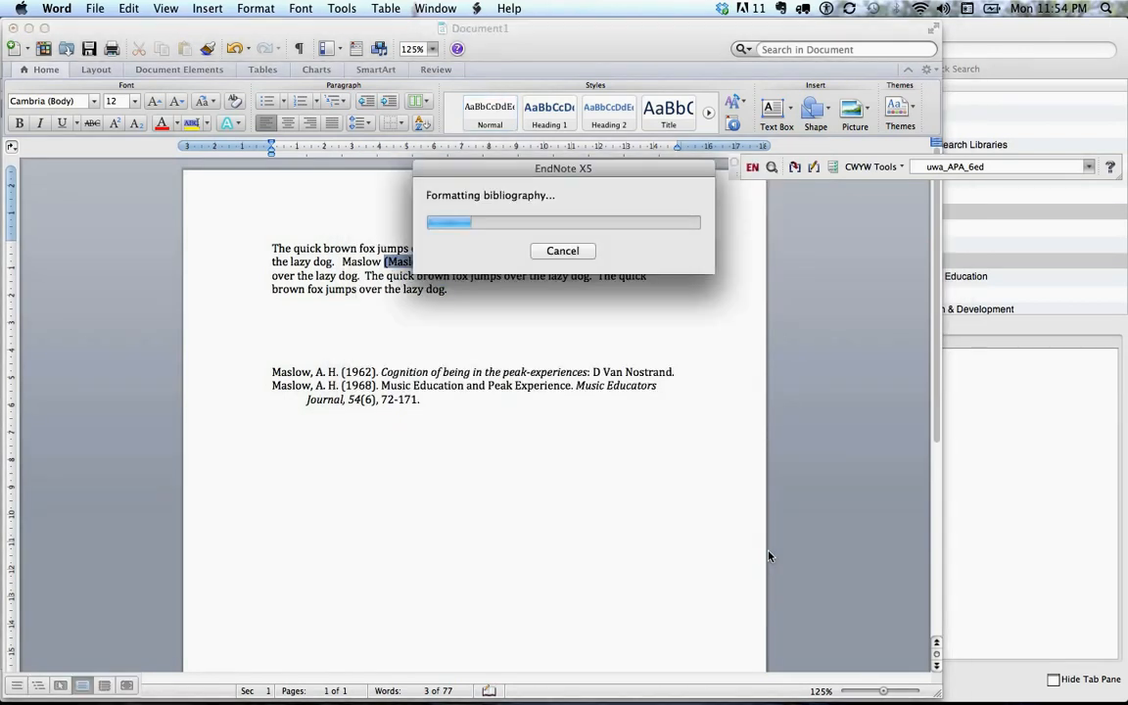